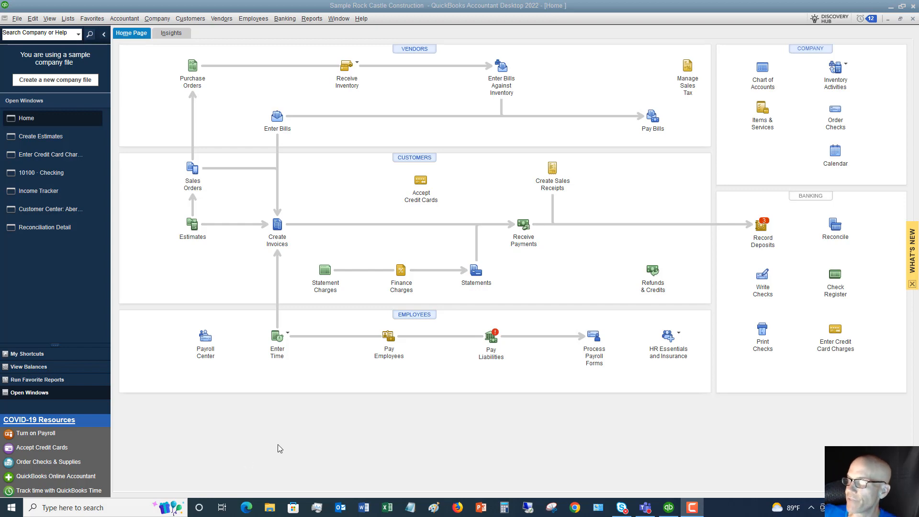
mouse_move(194, 417)
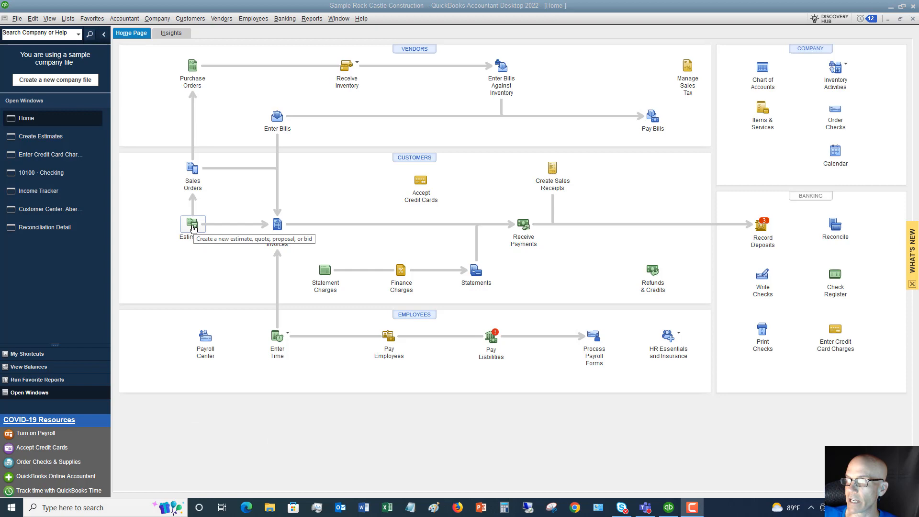
mouse_move(194, 257)
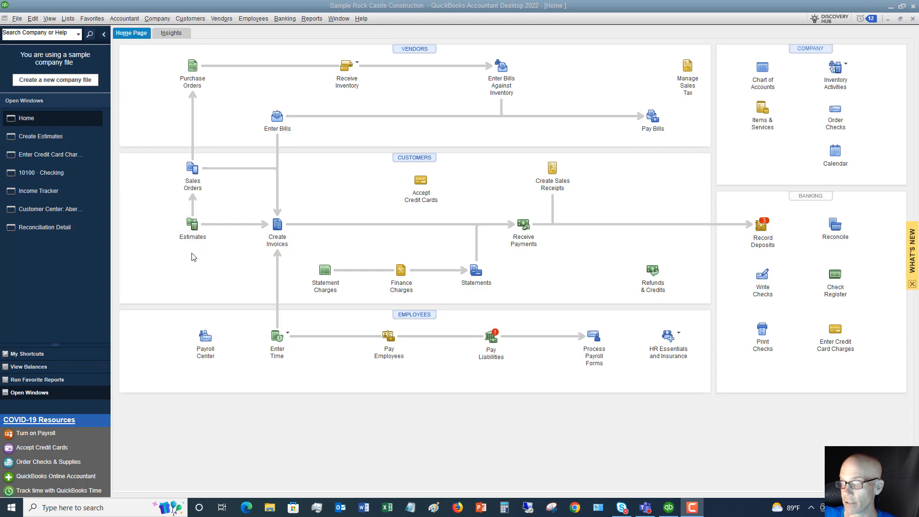
mouse_move(193, 224)
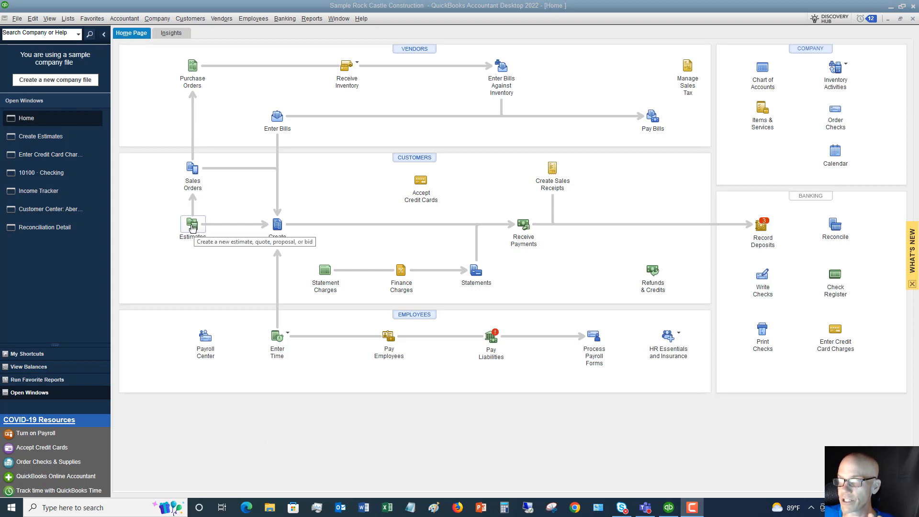
Step: Open a blank Create Estimates form from the Home Page Estimates icon
click(193, 224)
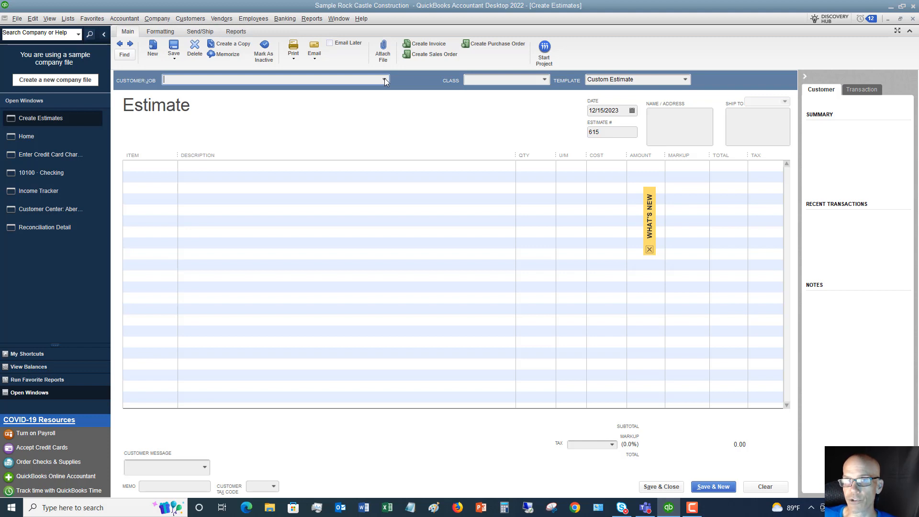
Step: Set the customer to Balak, Mike:Utility Shed and the class to New Construction
click(384, 79)
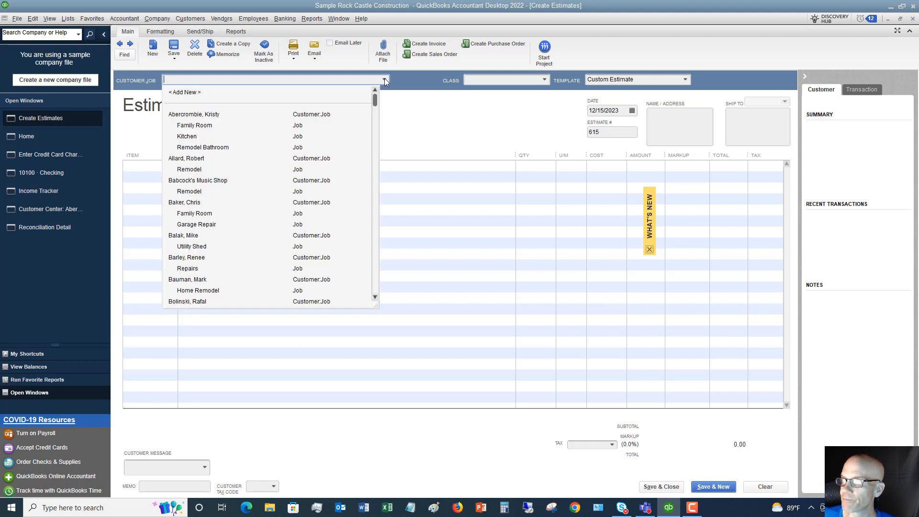
mouse_move(354, 306)
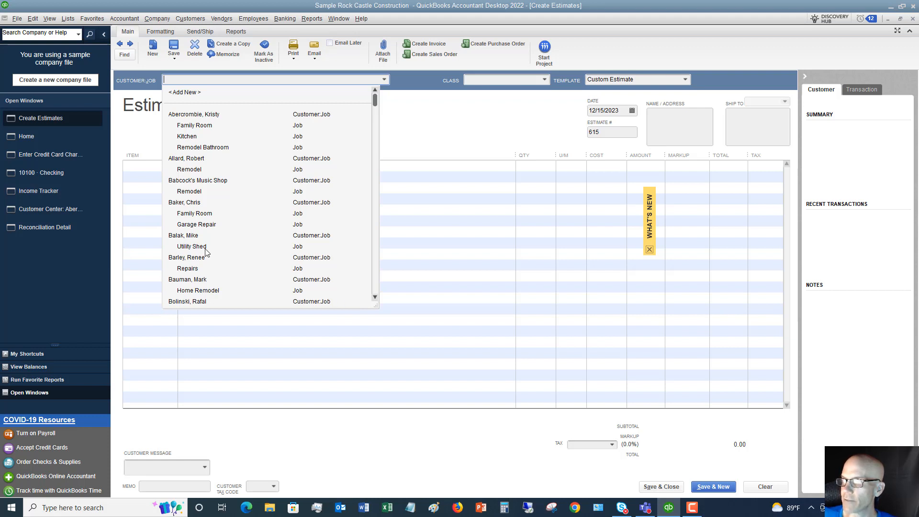
click(191, 246)
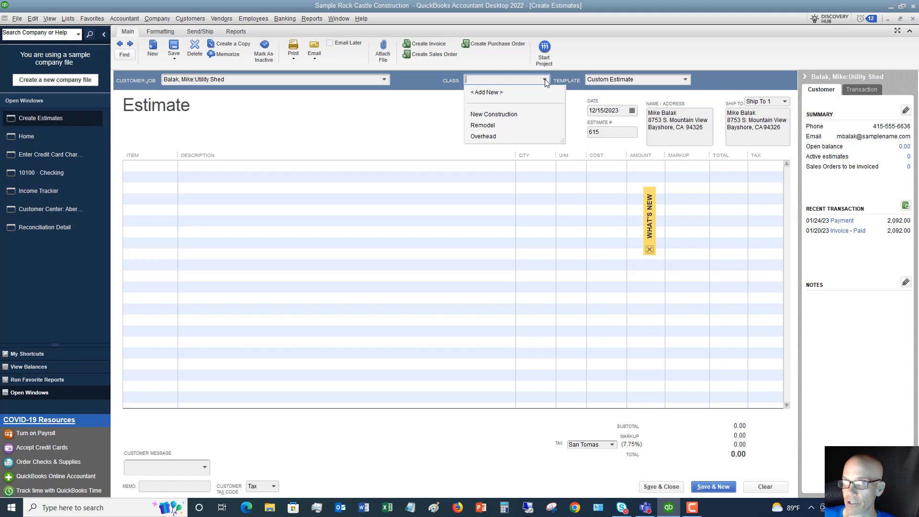
mouse_move(498, 117)
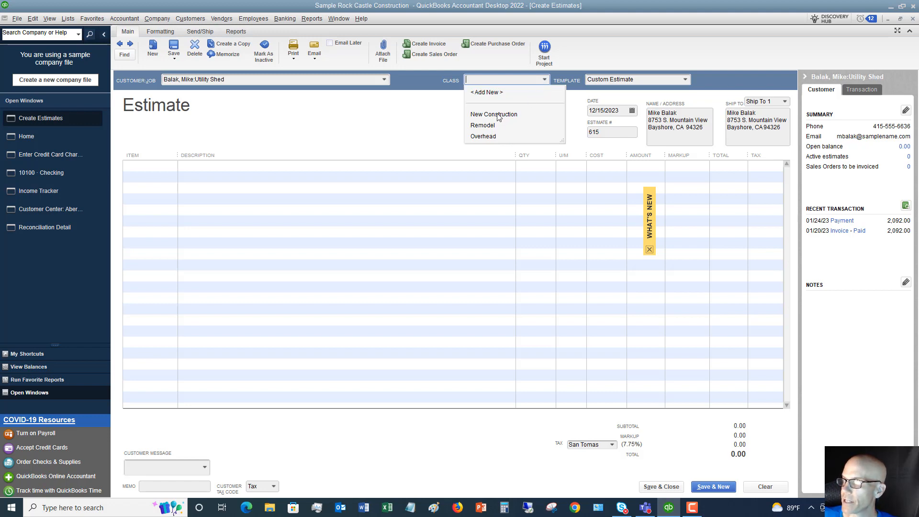
click(494, 115)
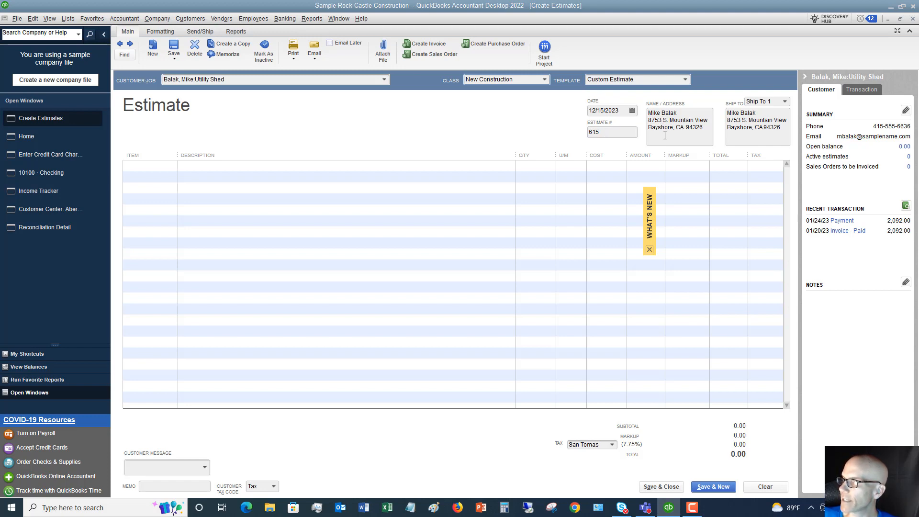
mouse_move(734, 132)
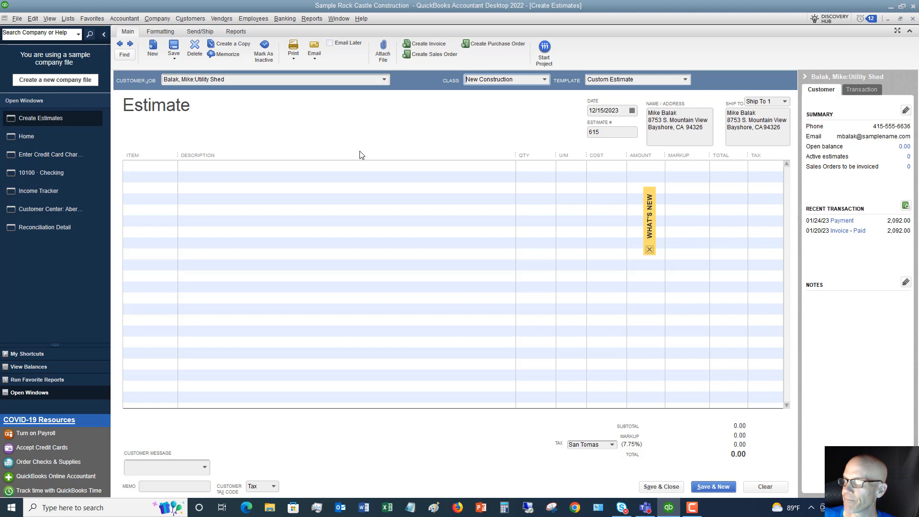
Step: Add line items Blueprints (Qty 1, cost 150.00) and Concrete Slab (1,500.00)
click(149, 165)
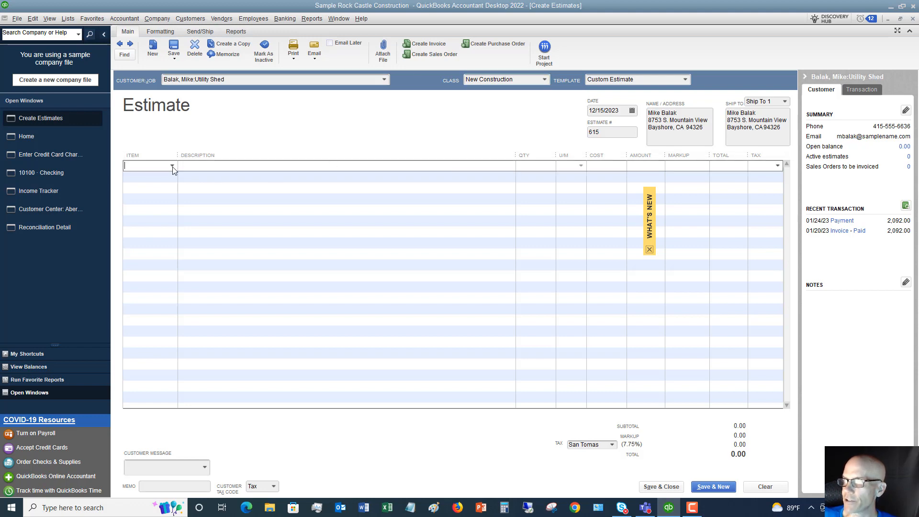
click(172, 165)
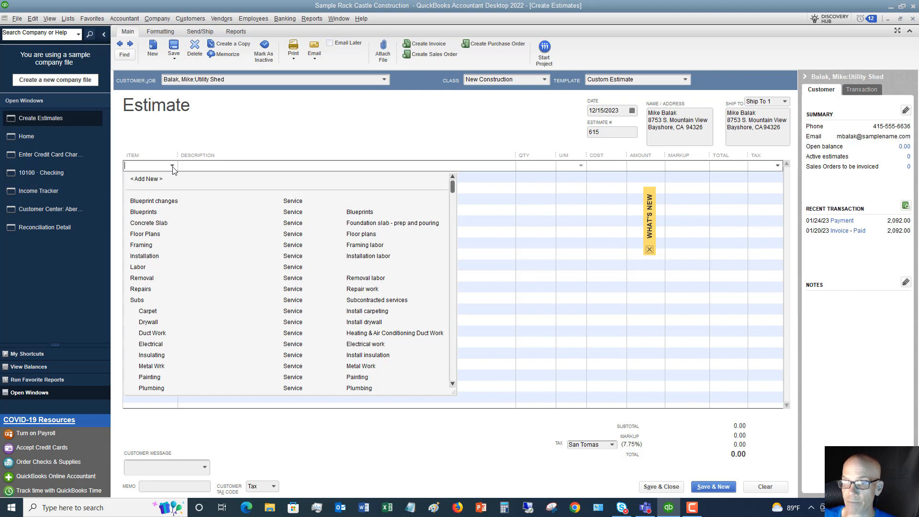
mouse_move(175, 172)
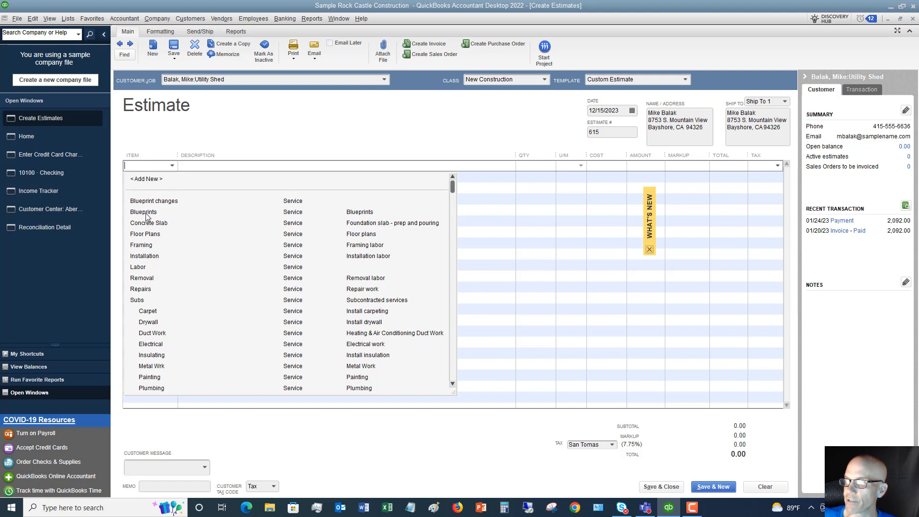
click(143, 212)
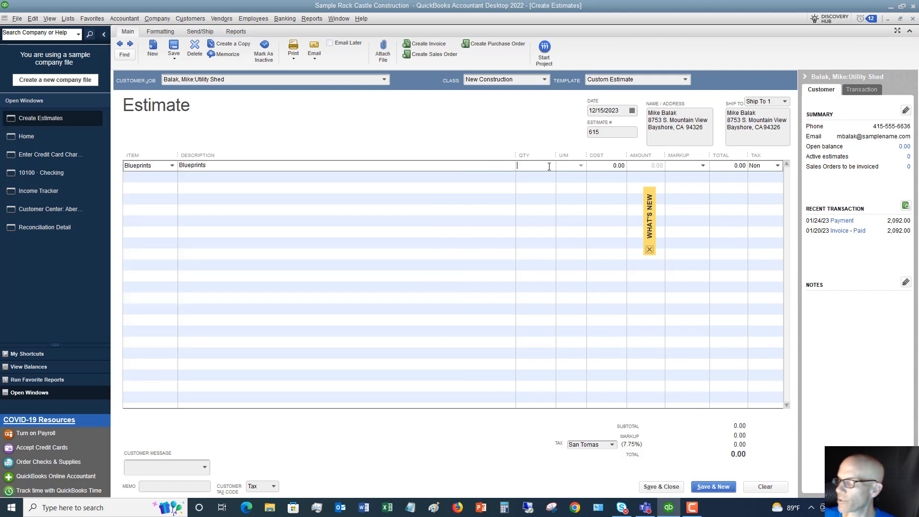
text(1)
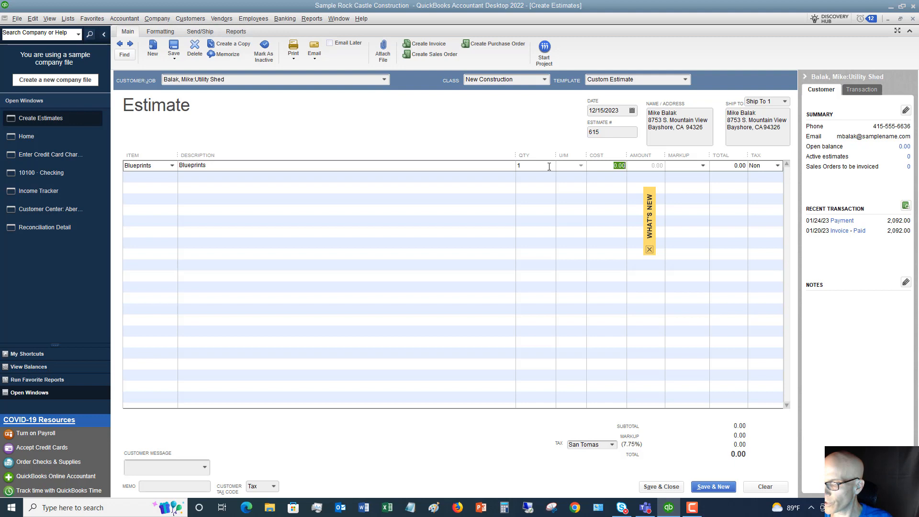
text(150.00)
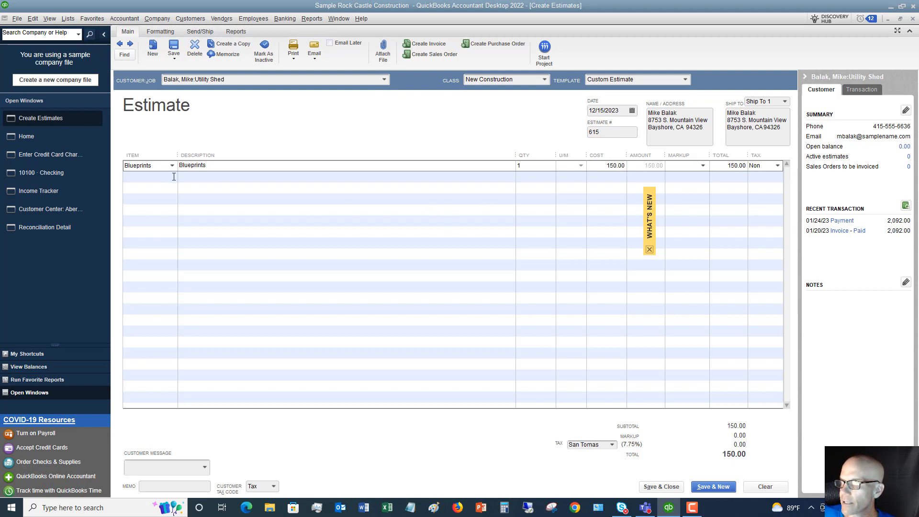
click(172, 177)
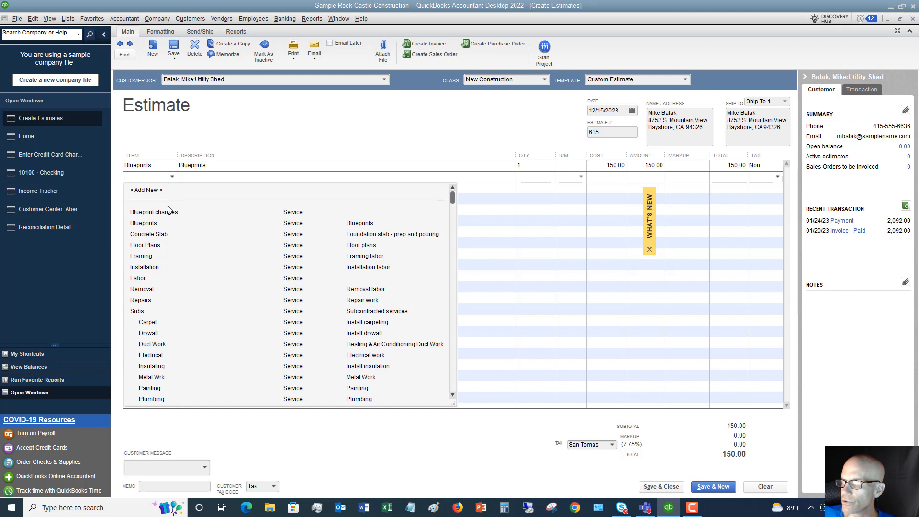
click(148, 233)
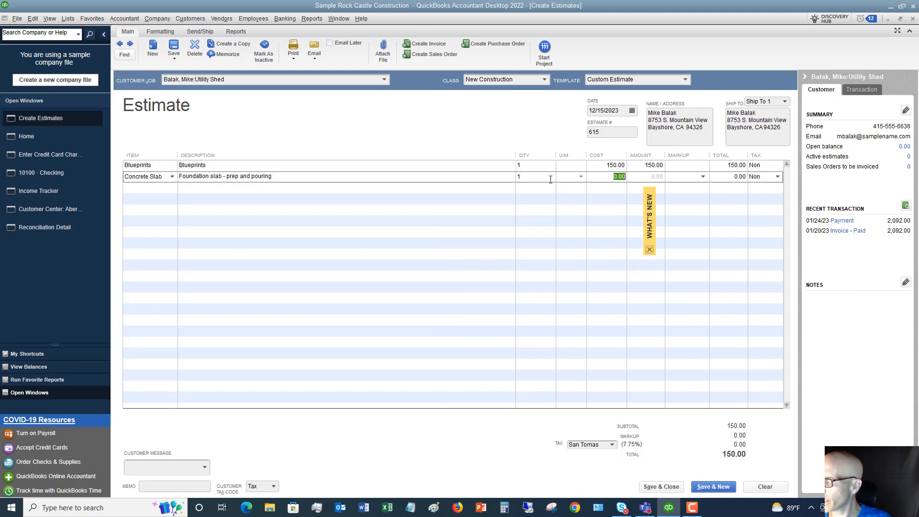
text(150)
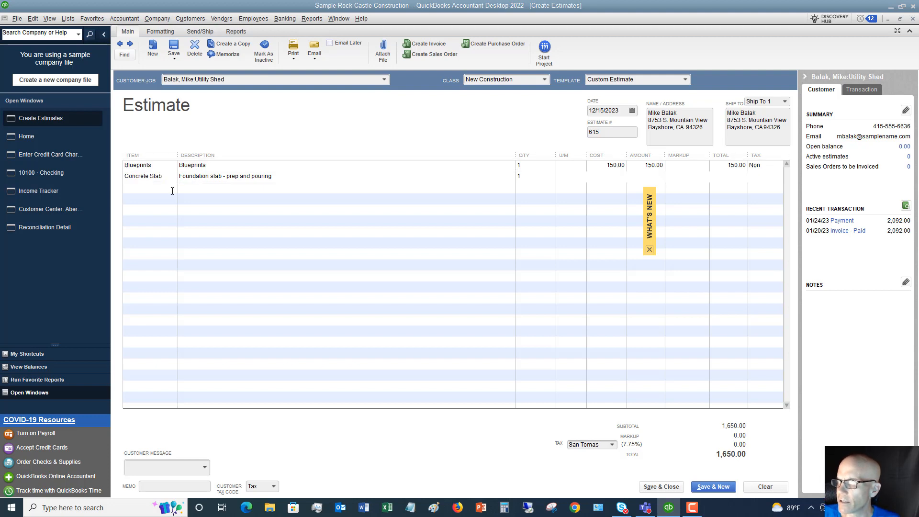
Step: Add Framing with quantity 20 and Subs:Electrical with quantity 15 as lines three and four
click(171, 187)
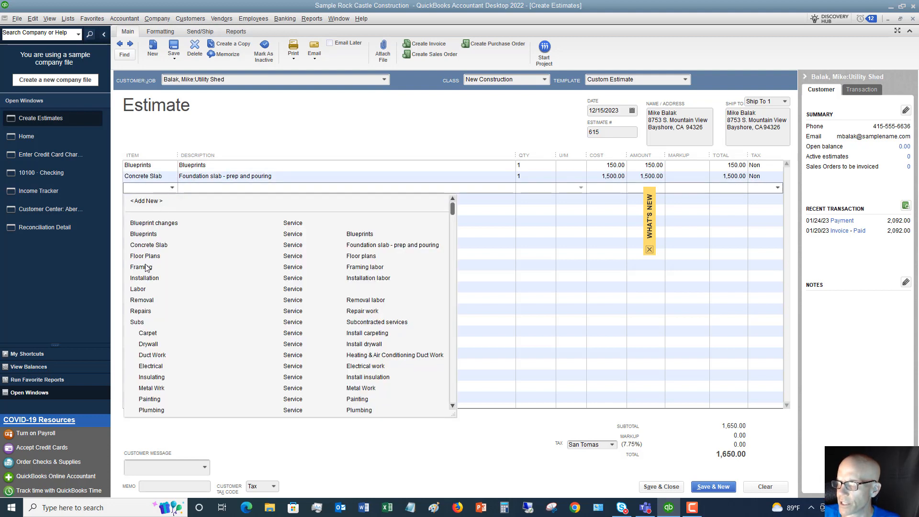
click(144, 267)
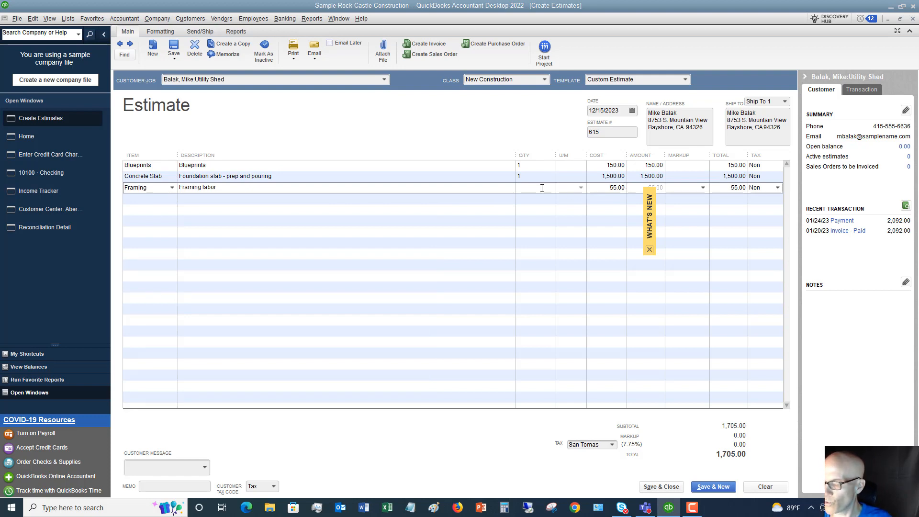
text(20)
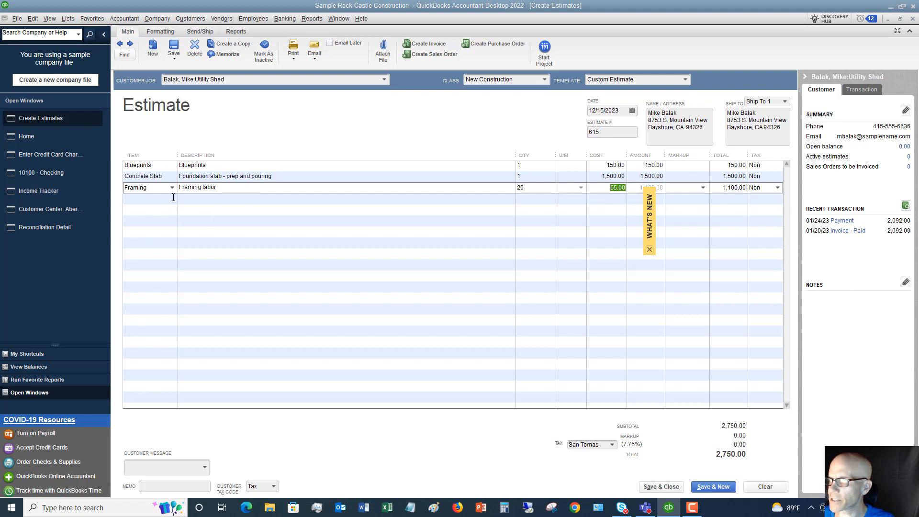
click(172, 198)
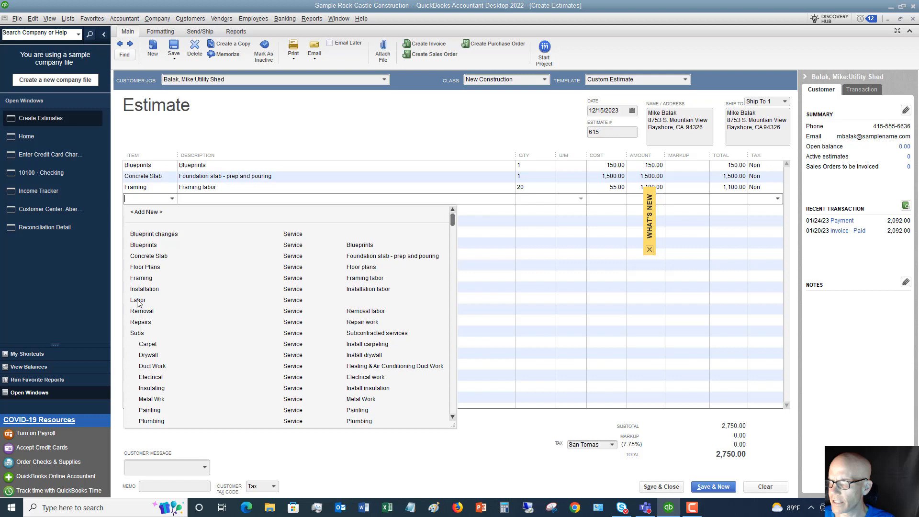
scroll(down, 3)
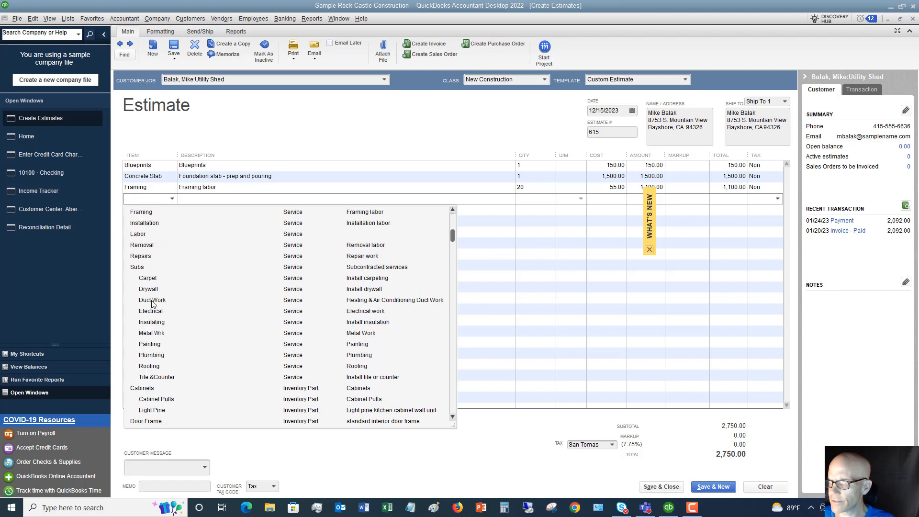
mouse_move(182, 344)
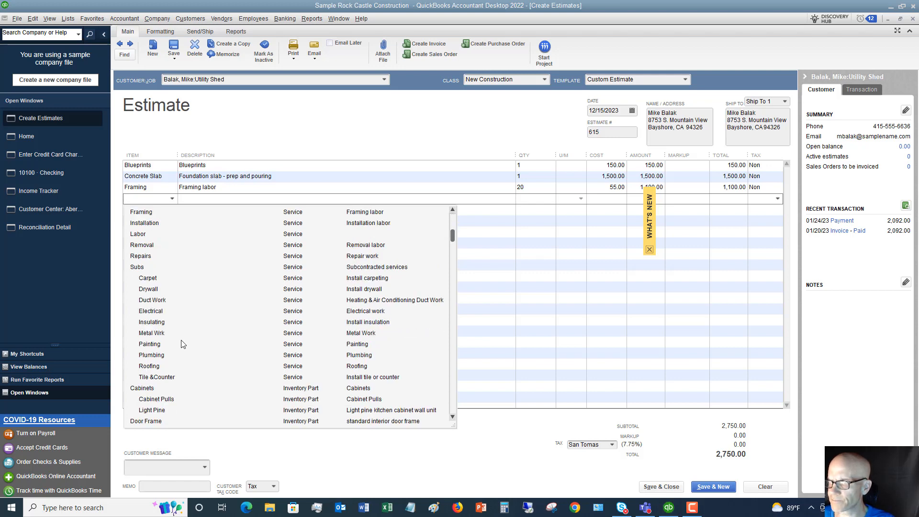
mouse_move(172, 279)
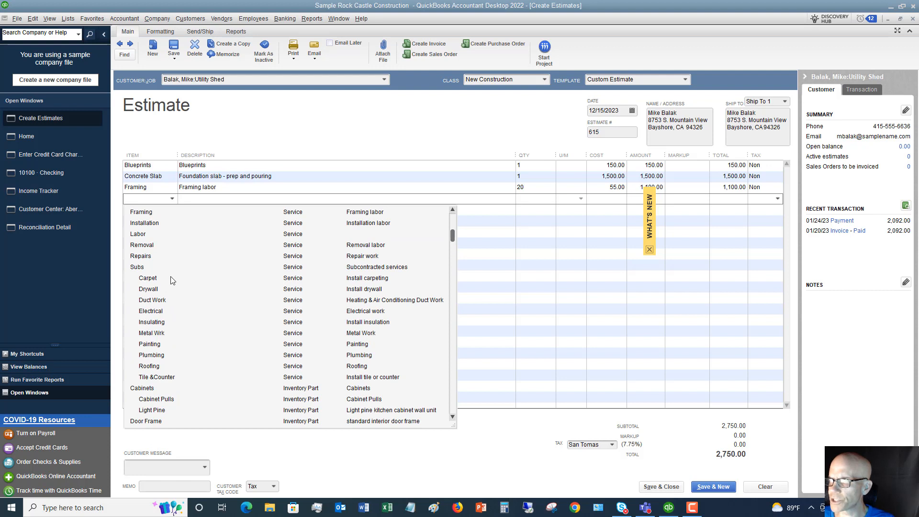
mouse_move(157, 316)
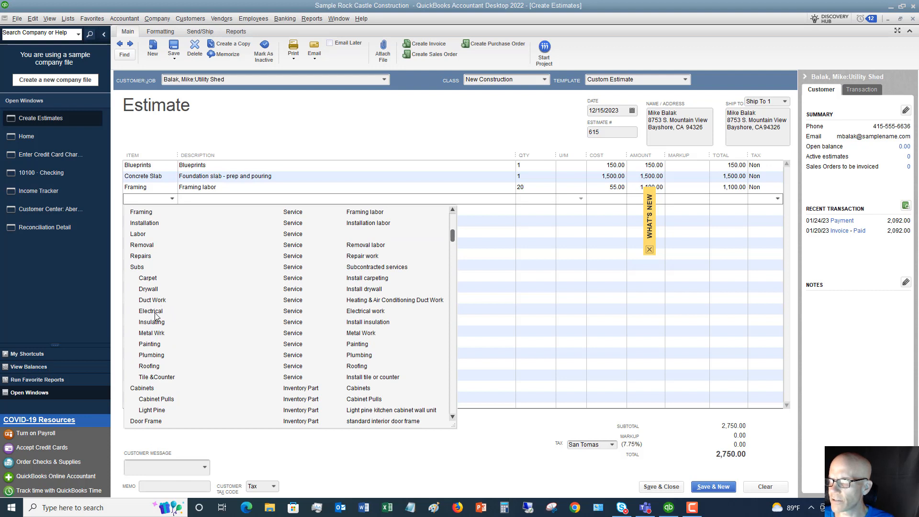
click(149, 310)
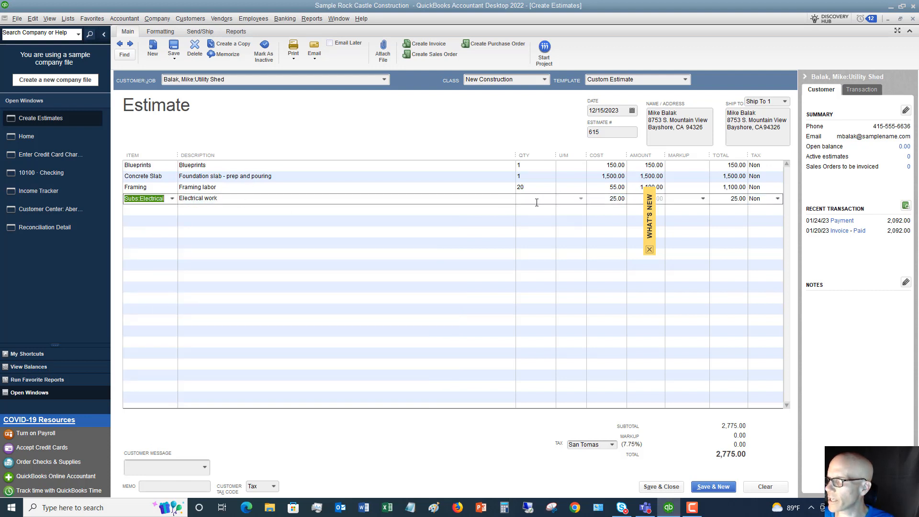
text(15)
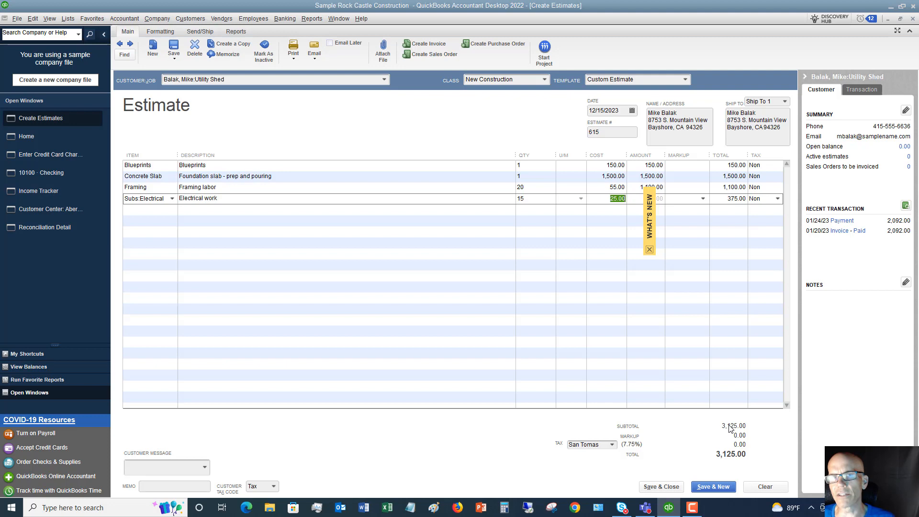
mouse_move(728, 429)
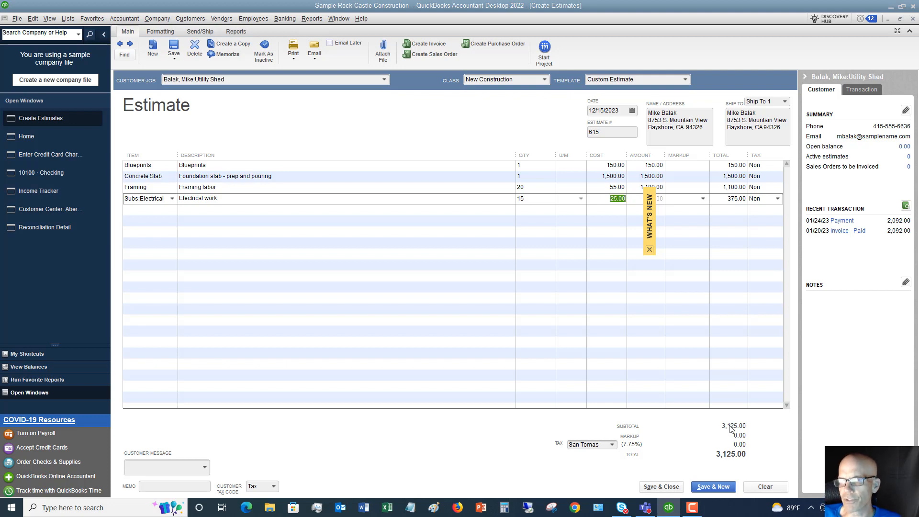
mouse_move(759, 283)
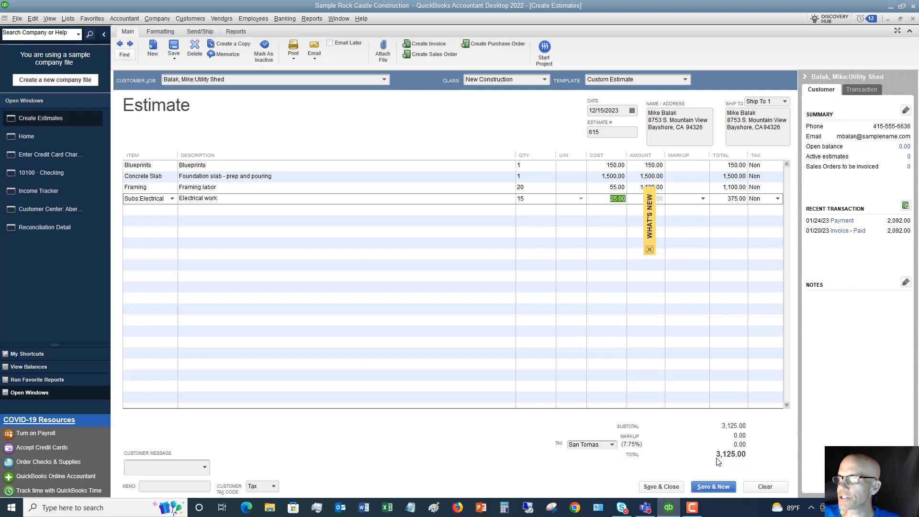
mouse_move(304, 116)
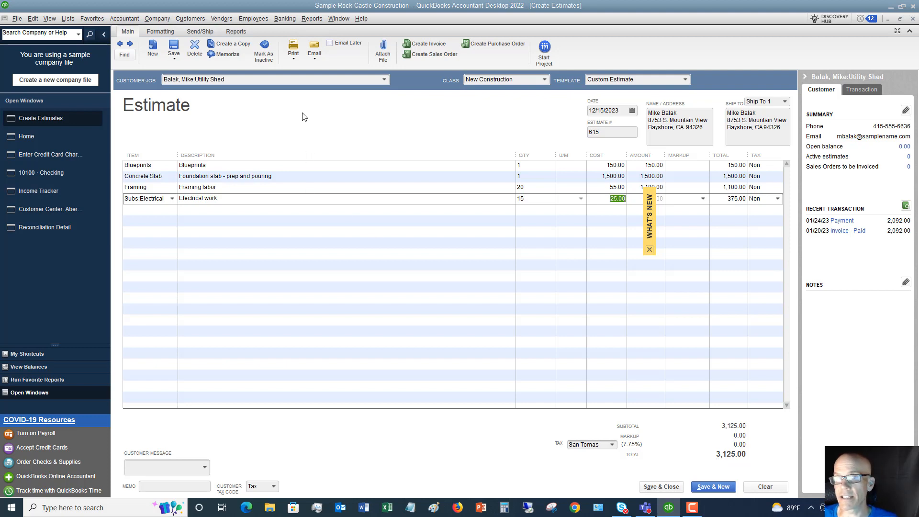
mouse_move(480, 94)
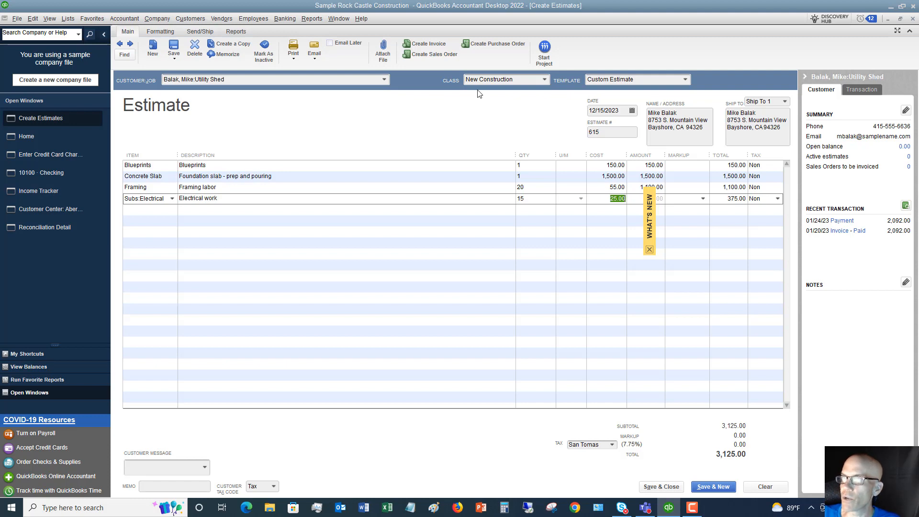
mouse_move(314, 47)
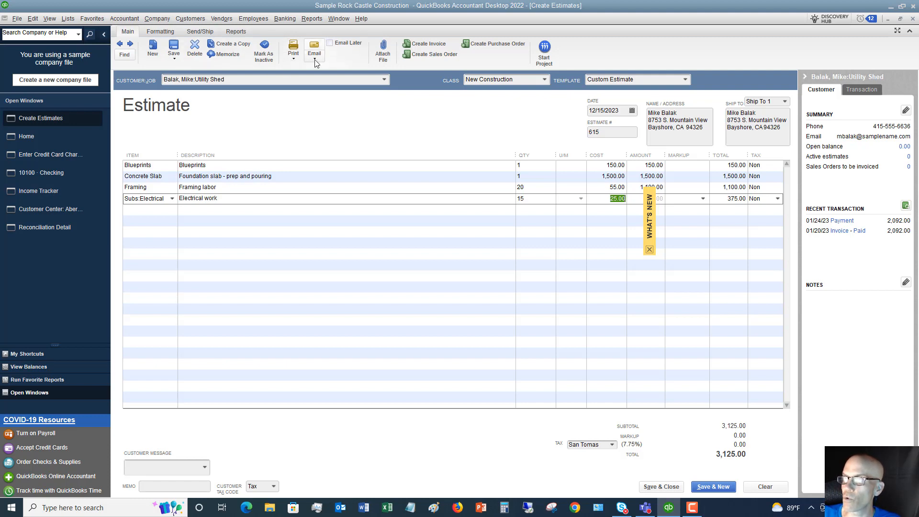
mouse_move(328, 54)
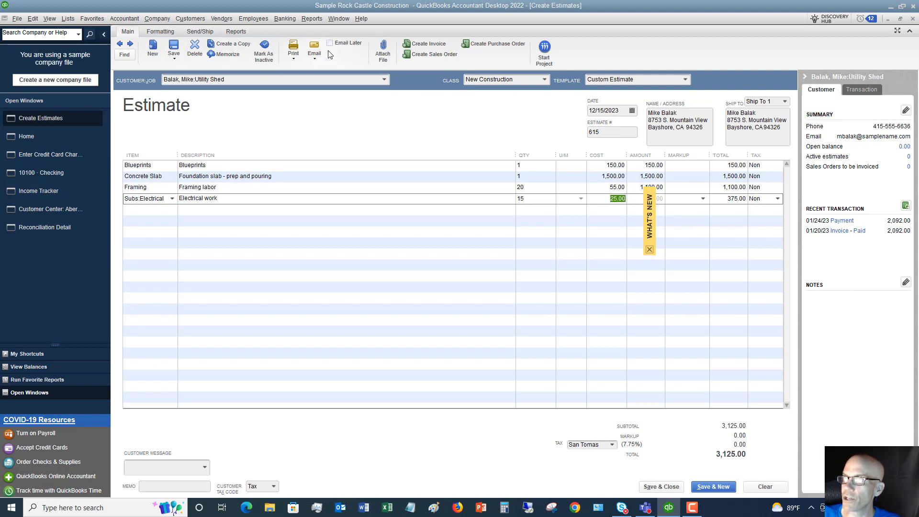
mouse_move(330, 42)
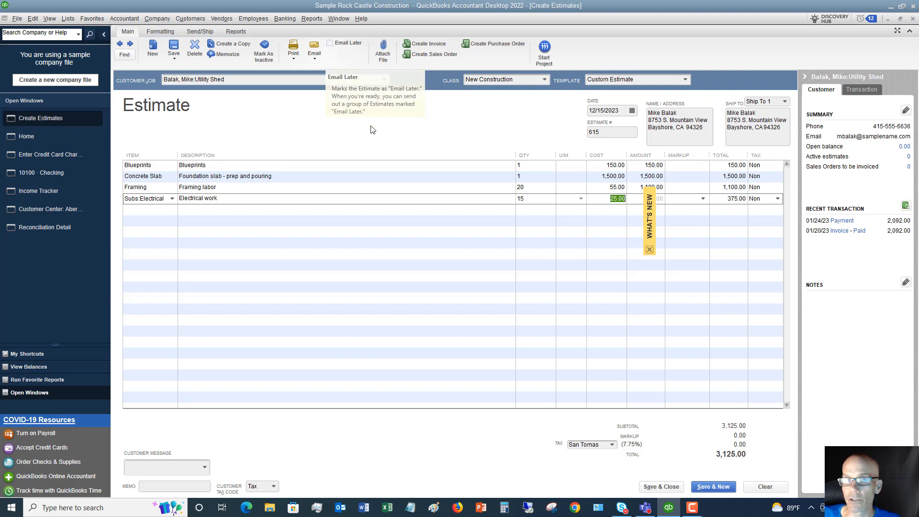
click(330, 43)
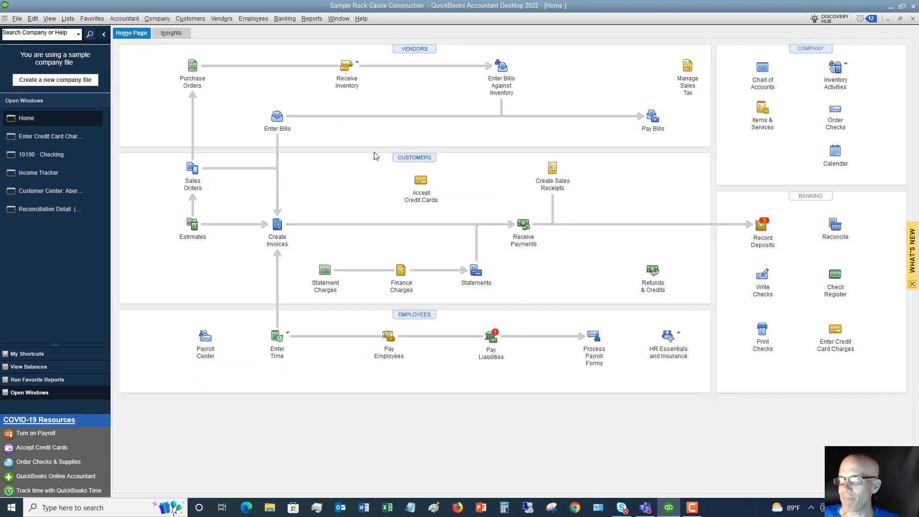
mouse_move(210, 229)
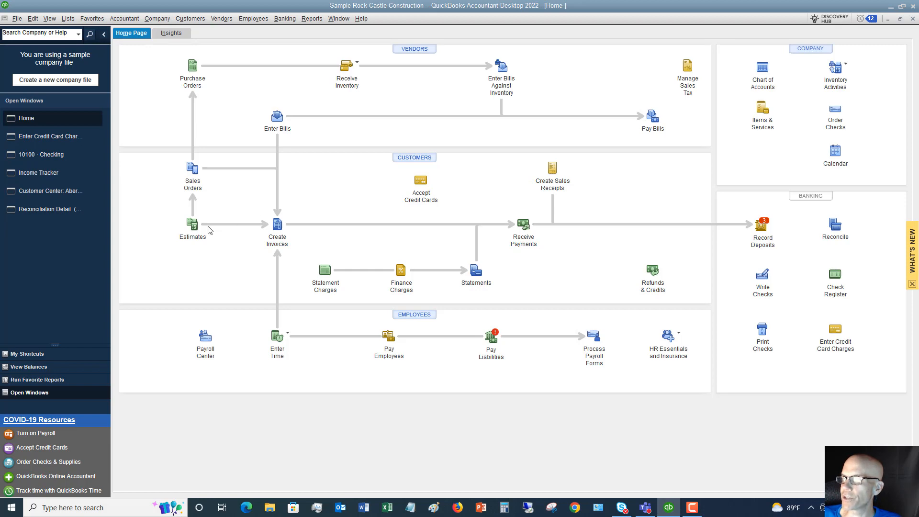
click(191, 224)
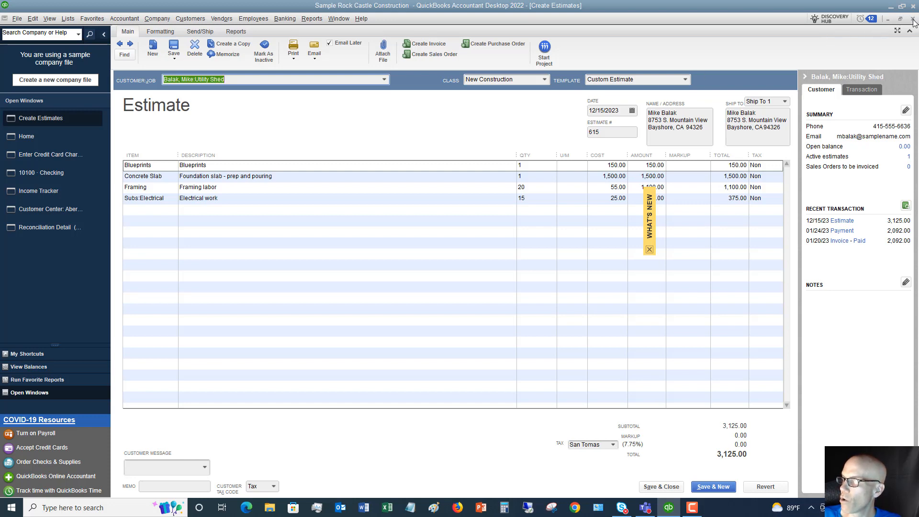
click(26, 117)
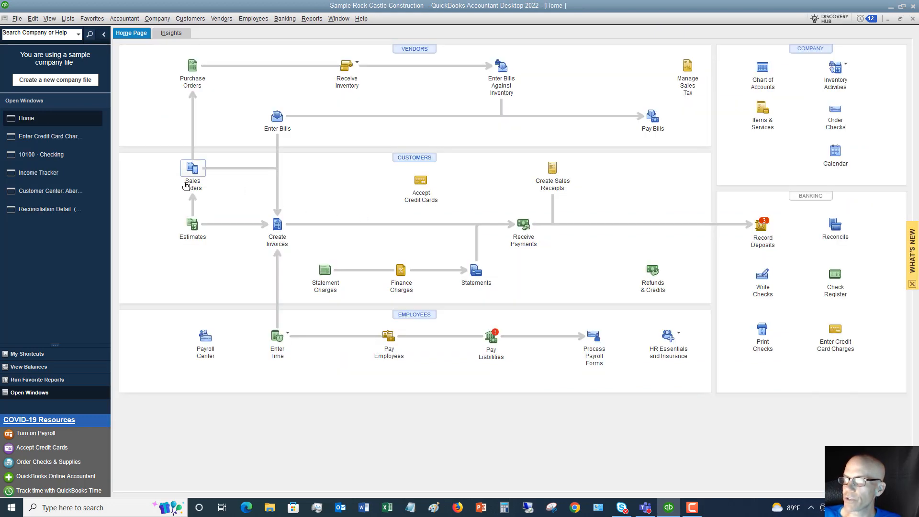
Step: Open the Chart of Accounts and run the QuickReport for account 90200 Estimates
click(156, 19)
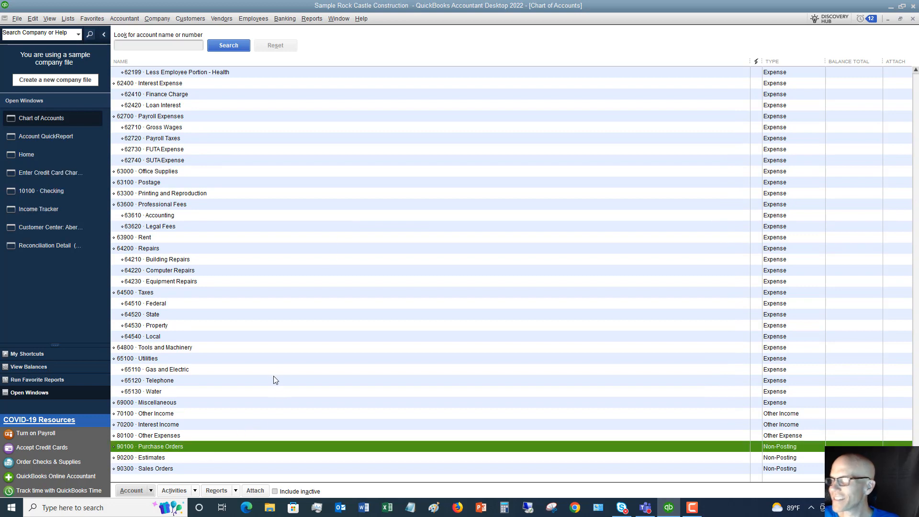
click(164, 457)
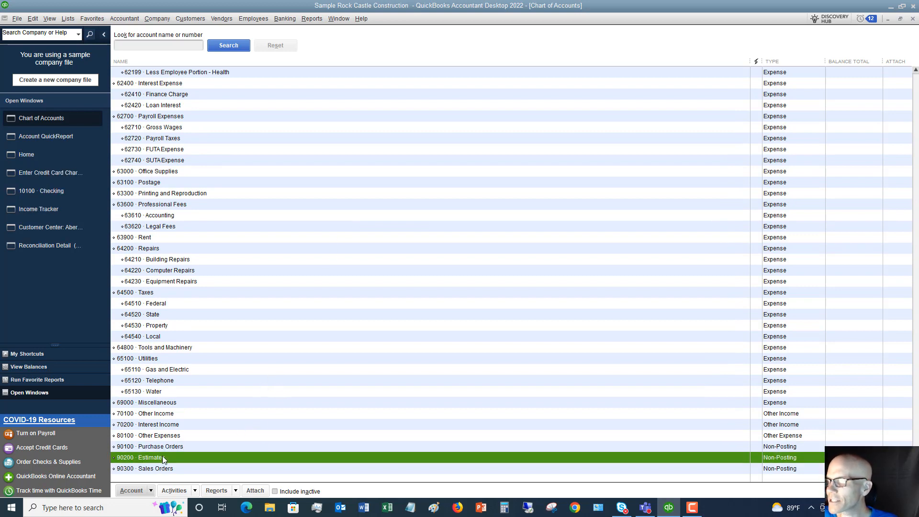
double_click(149, 457)
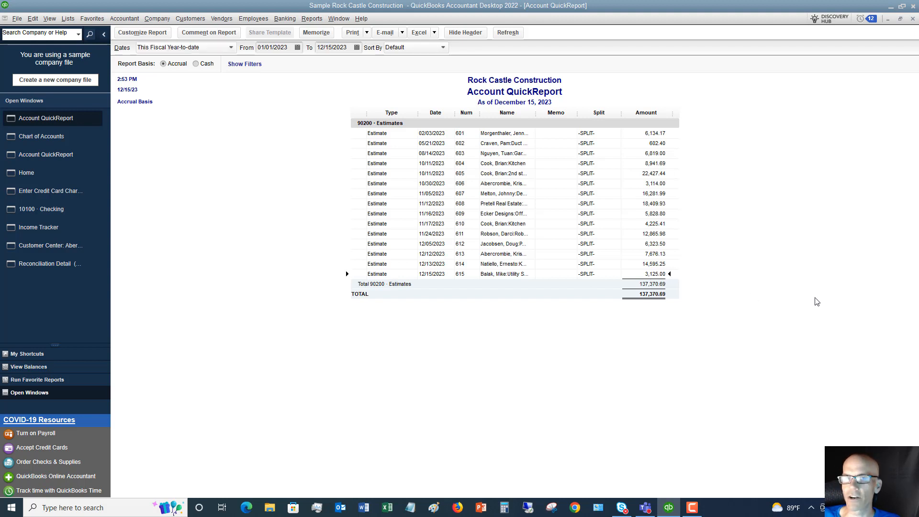
mouse_move(661, 276)
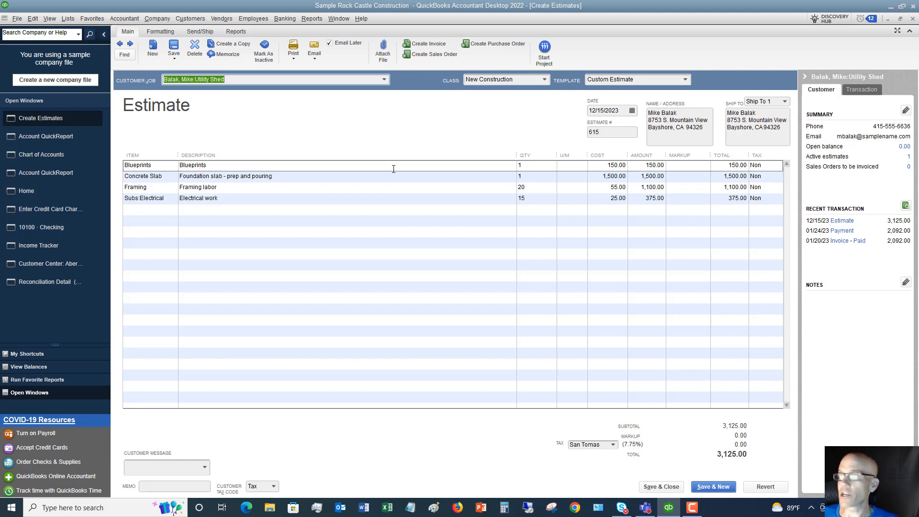
mouse_move(462, 110)
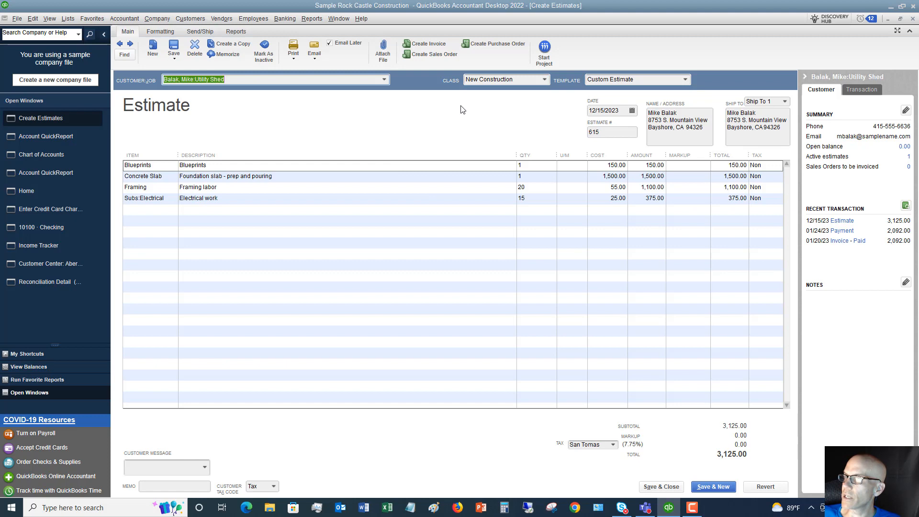
mouse_move(499, 46)
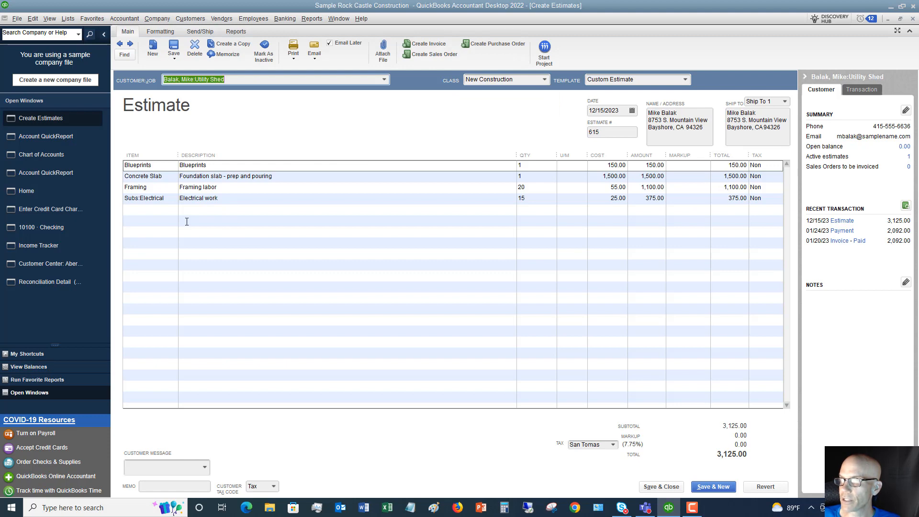
mouse_move(232, 186)
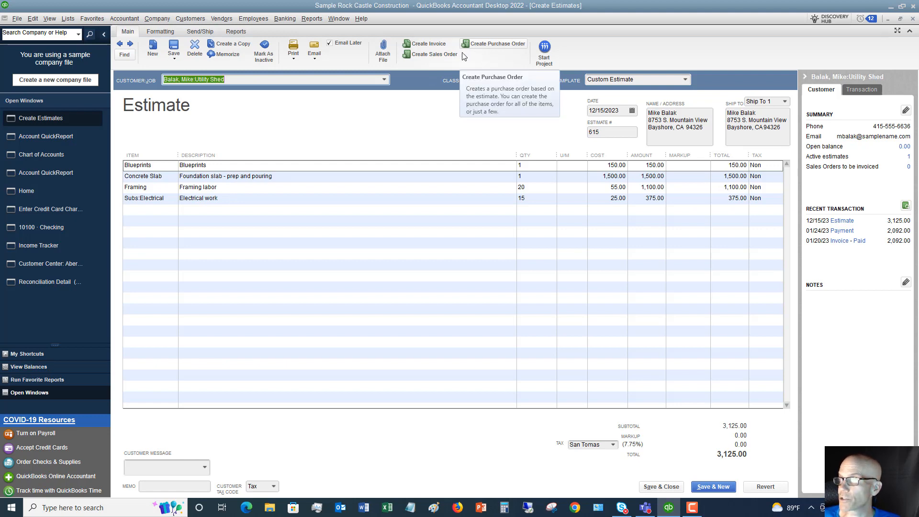
mouse_move(433, 54)
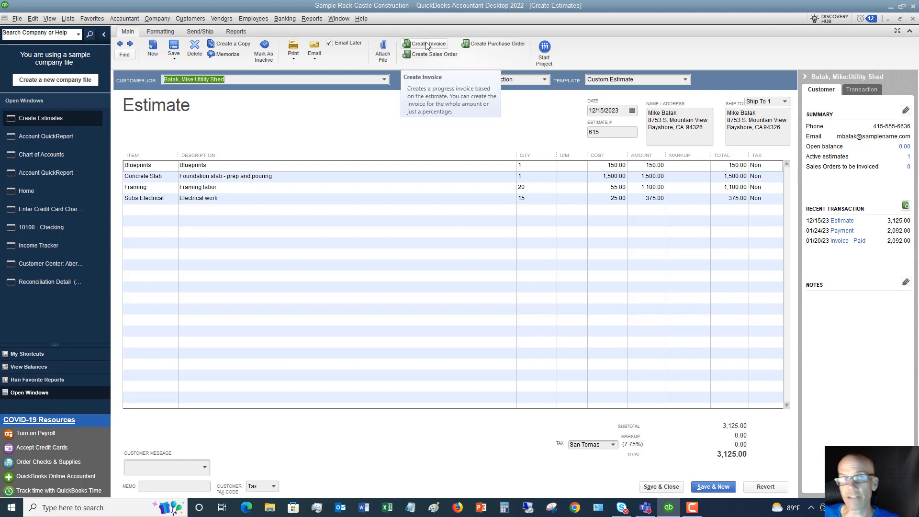
Step: Open the Create Progress Invoice Based On Estimate dialog for estimate 615
click(427, 44)
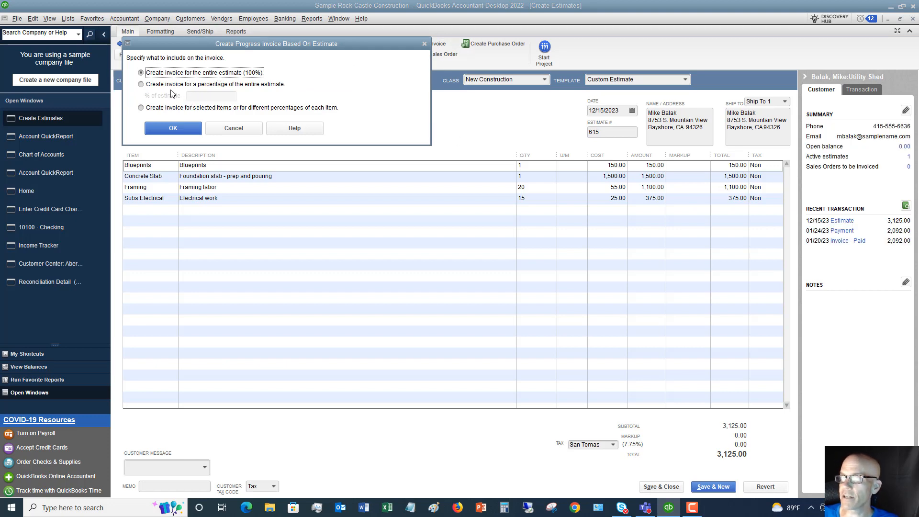
mouse_move(172, 88)
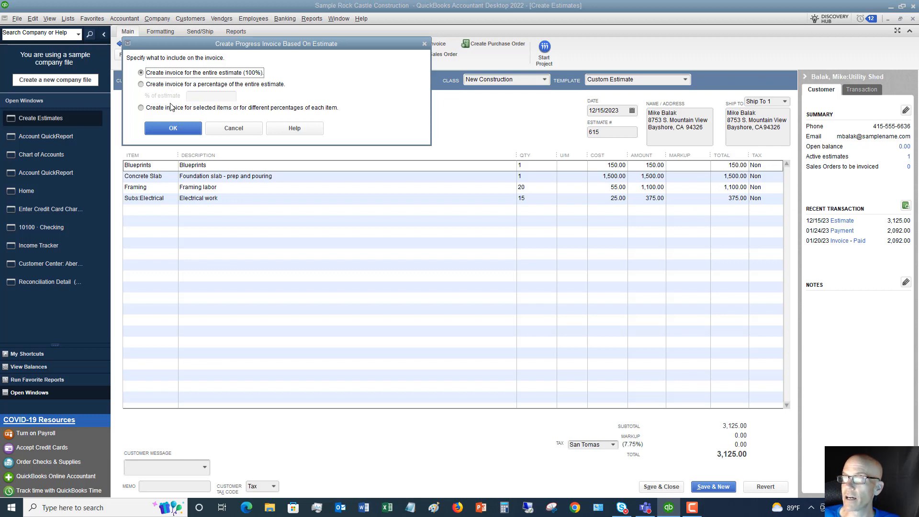
mouse_move(171, 109)
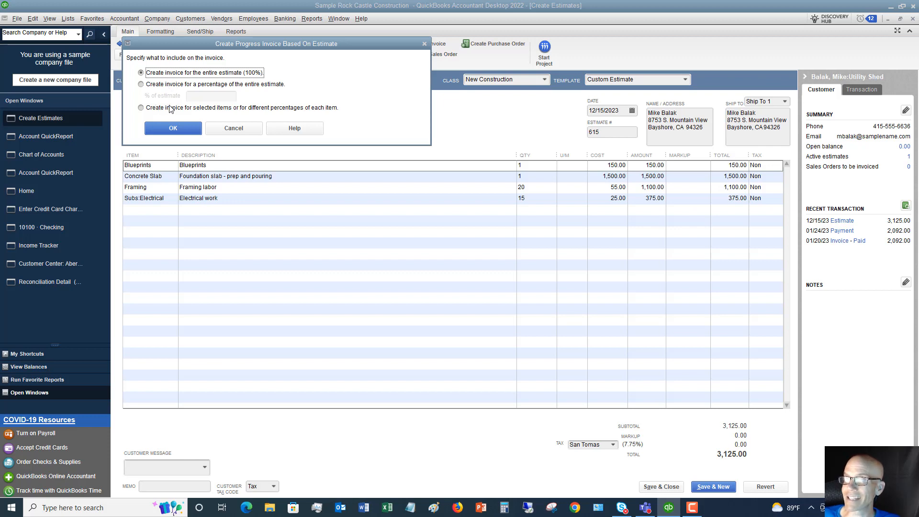
mouse_move(305, 112)
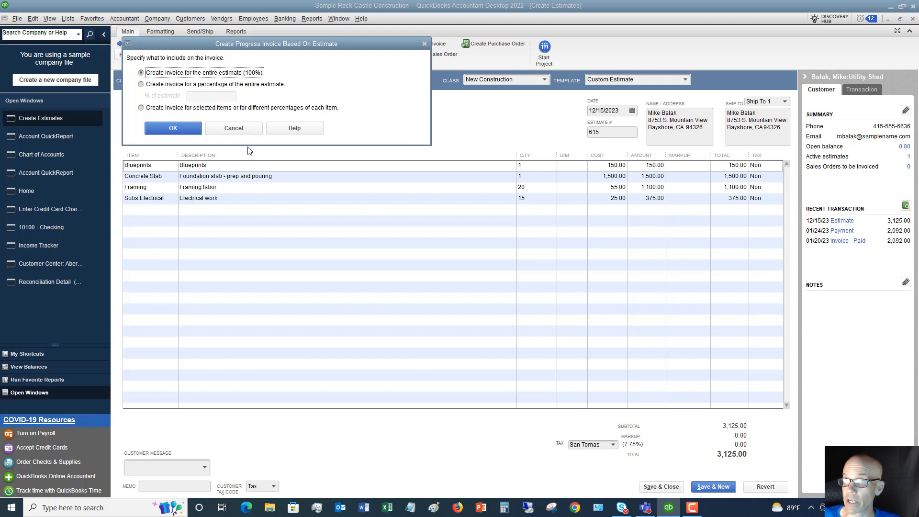
mouse_move(211, 168)
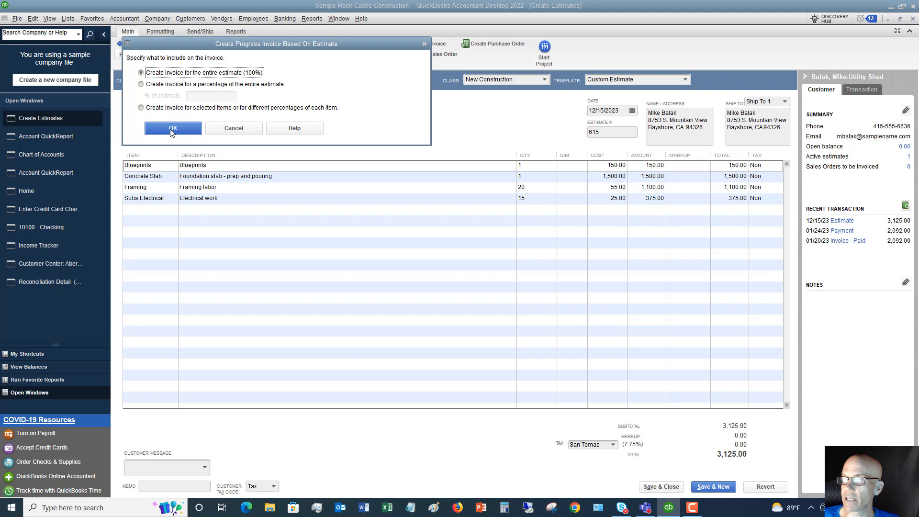
Step: Choose to invoice 25% of the entire estimate and confirm
click(141, 84)
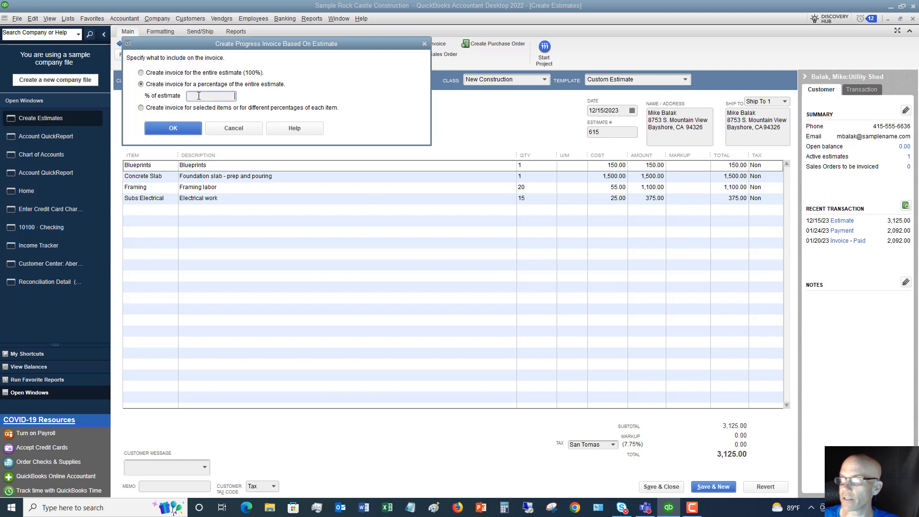
text(25)
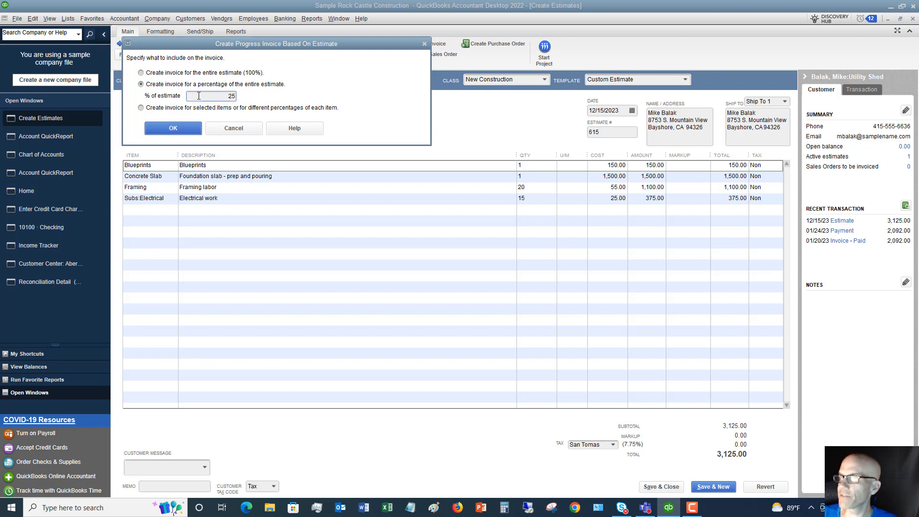
click(233, 128)
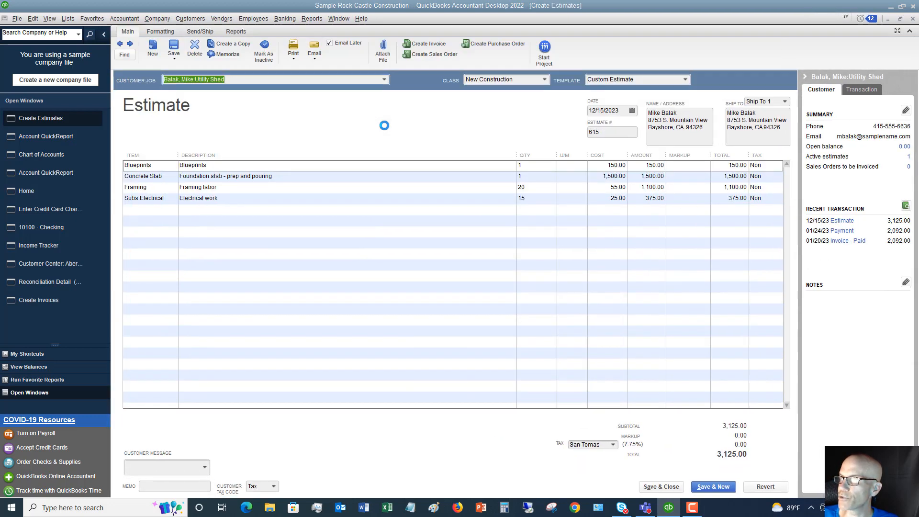
Step: Bring up invoice 1109 for Utility Shed with 25% quantities and 781.25 due
click(427, 44)
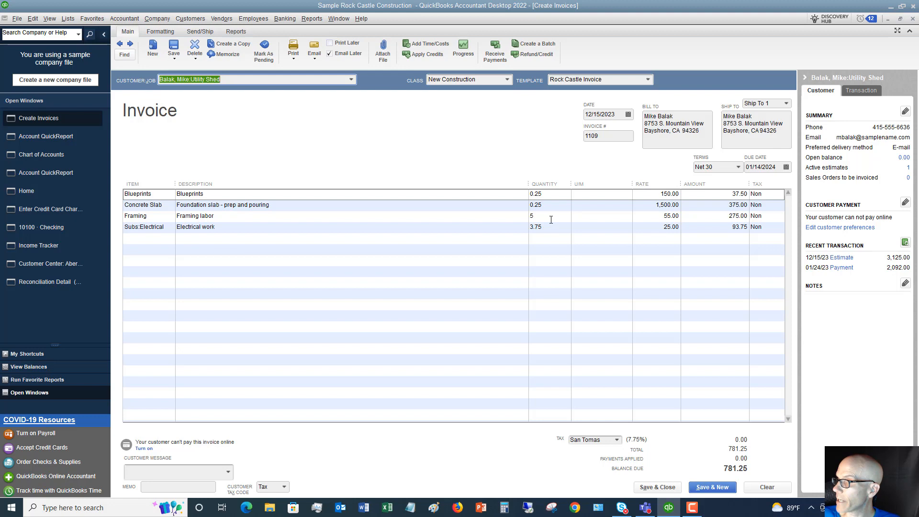
mouse_move(742, 476)
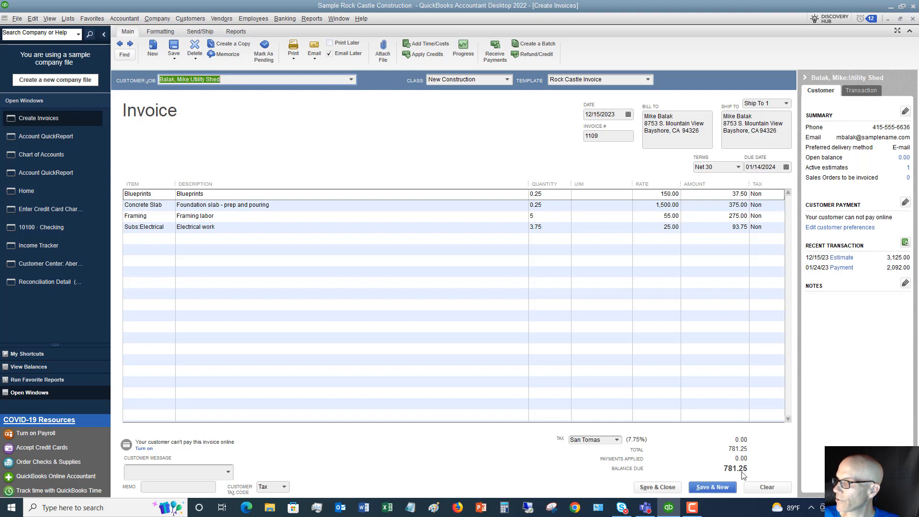